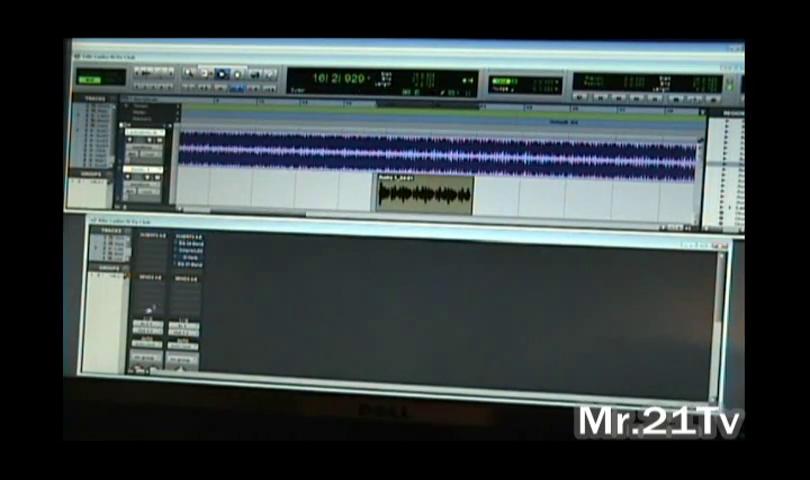
Raise the HMF band gain in EQ III to boost the vocal's high-mids
left_click(196, 288)
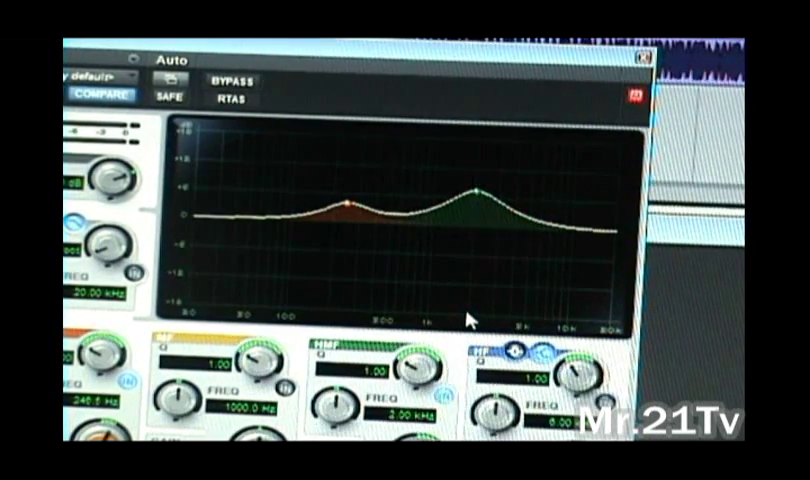
mouse_move(548, 64)
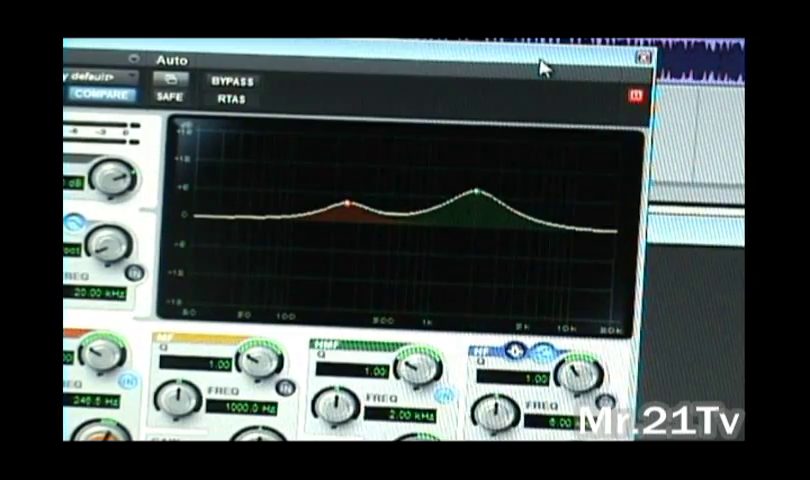